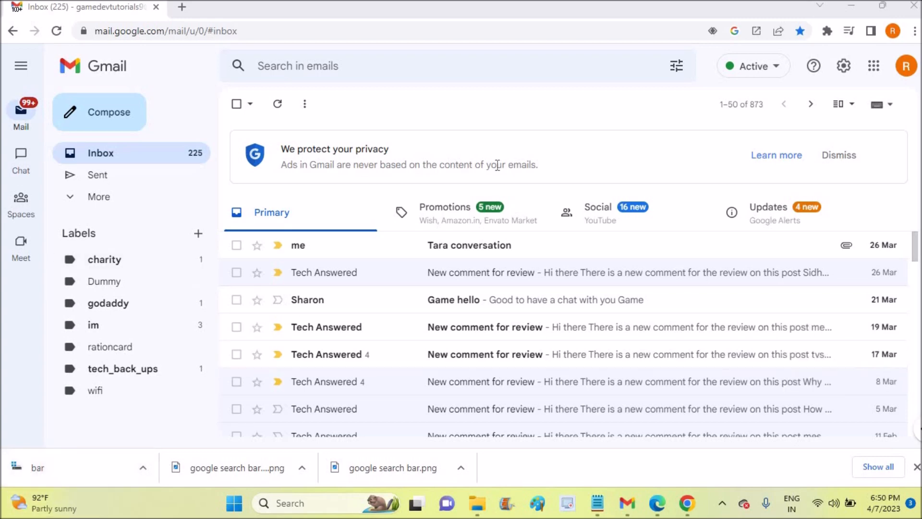
mouse_move(749, 244)
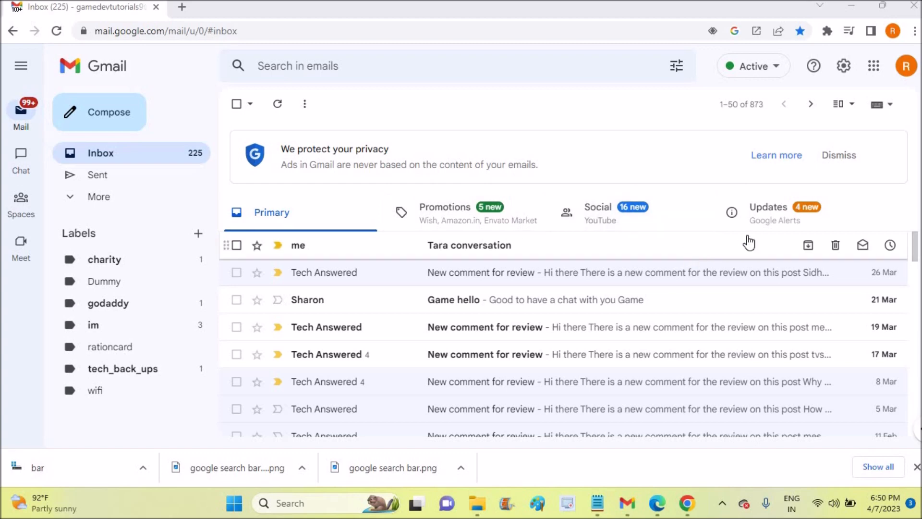
mouse_move(606, 273)
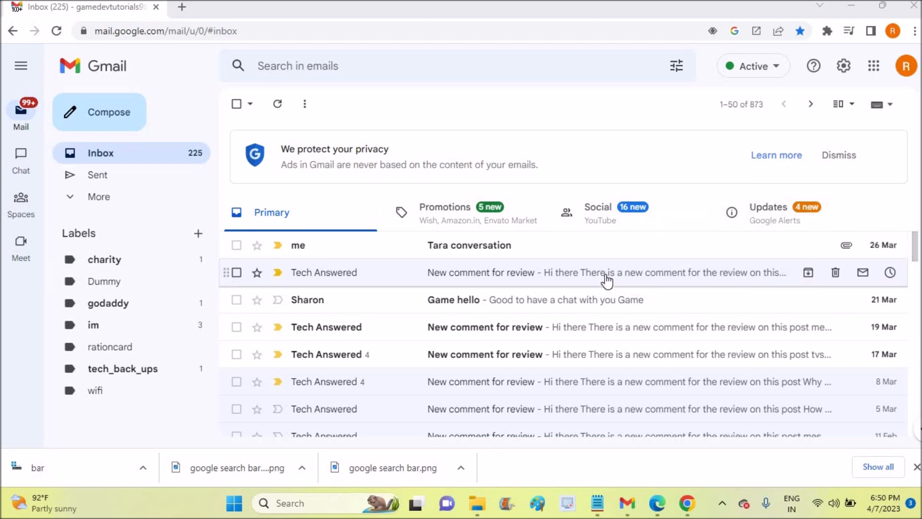
mouse_move(662, 235)
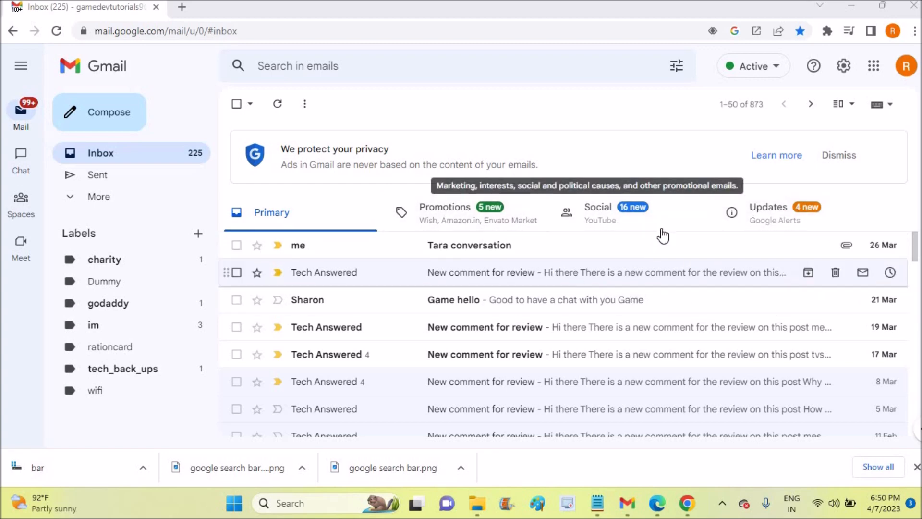
mouse_move(687, 323)
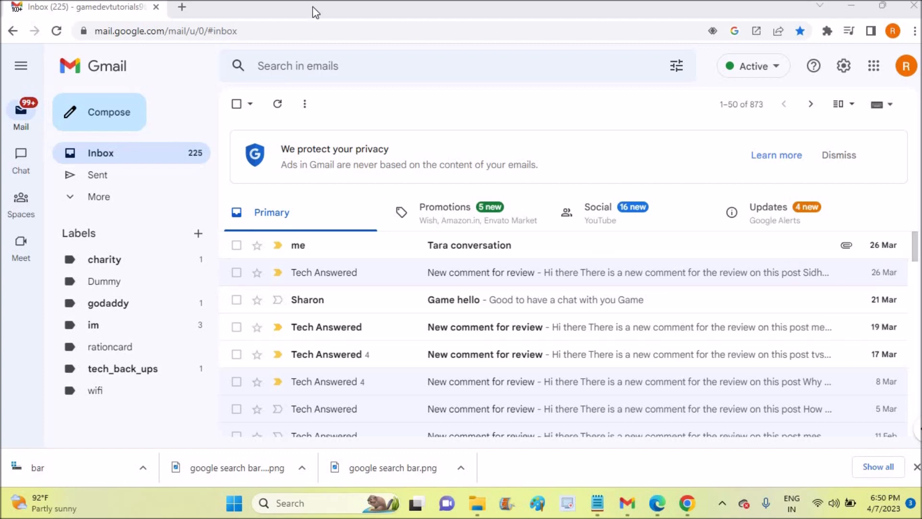
mouse_move(552, 84)
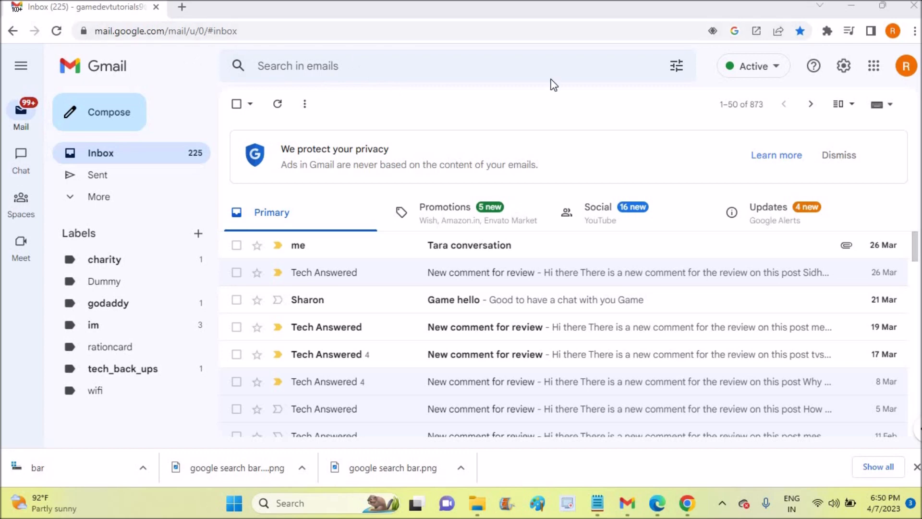
mouse_move(97, 175)
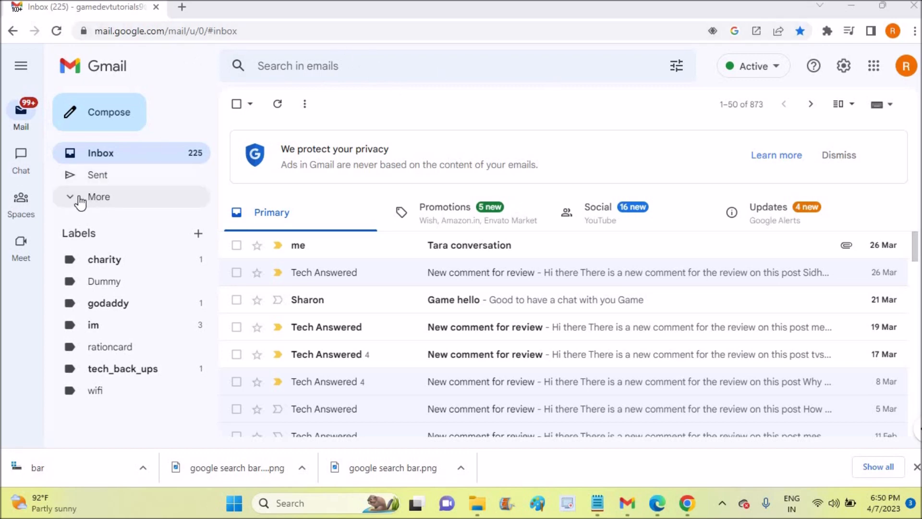
Step: Expand More in the Gmail sidebar to reveal Social, Updates, Forums and Promotions with counts
left_click(98, 196)
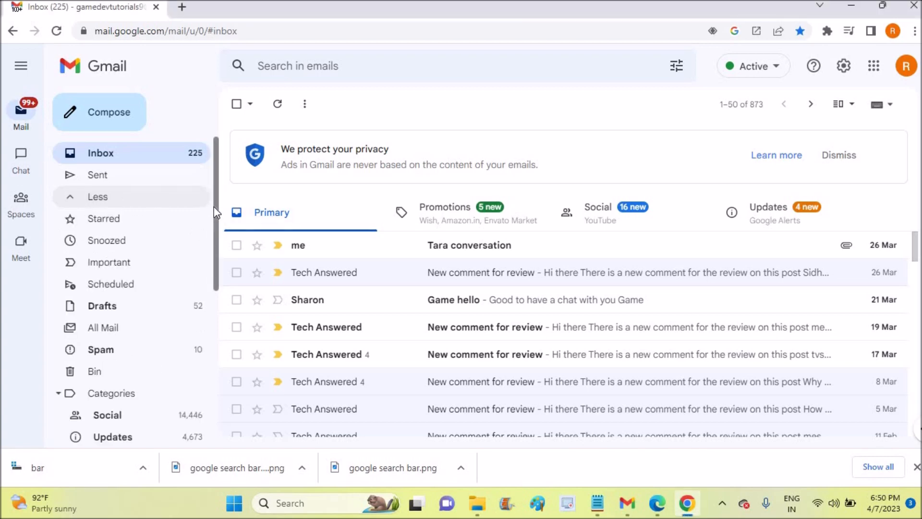
scroll("down", 3)
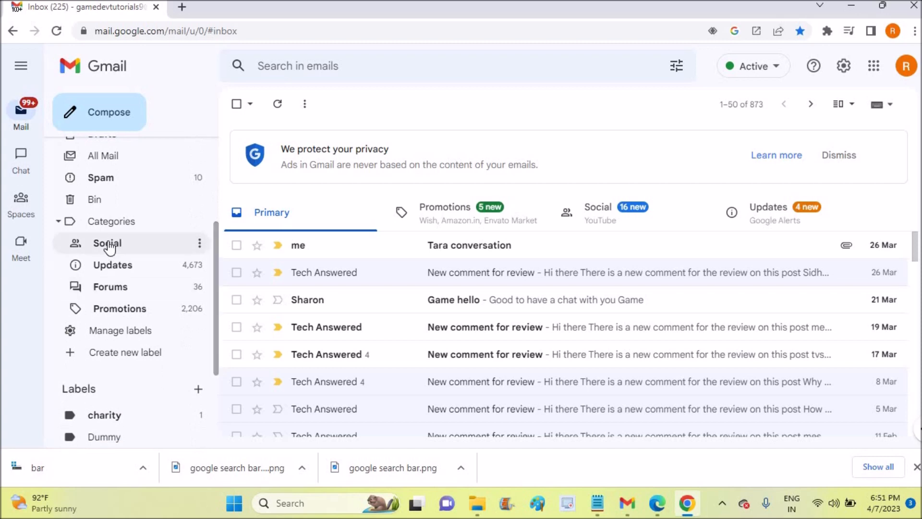
mouse_move(112, 280)
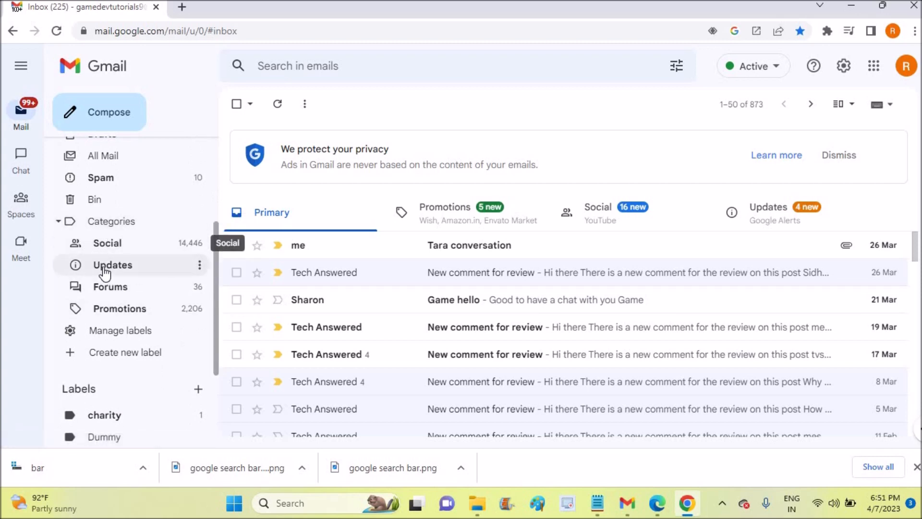
mouse_move(120, 308)
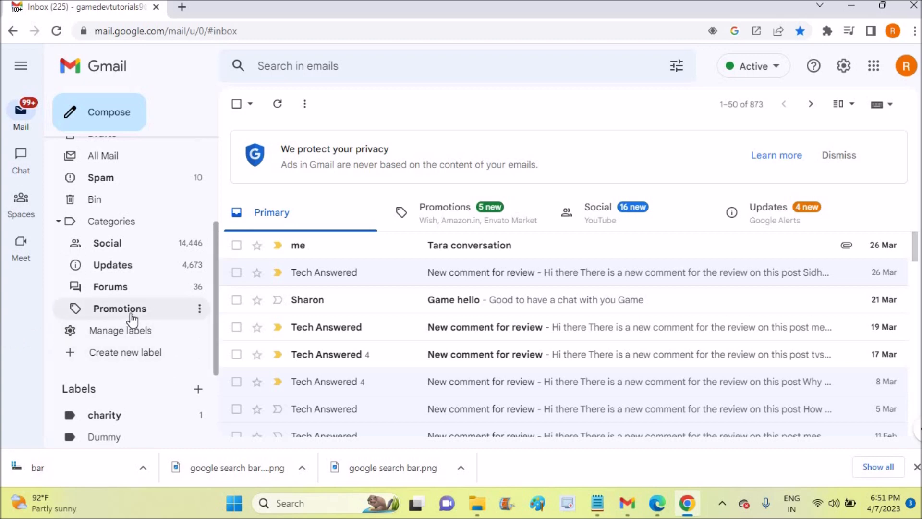
mouse_move(108, 243)
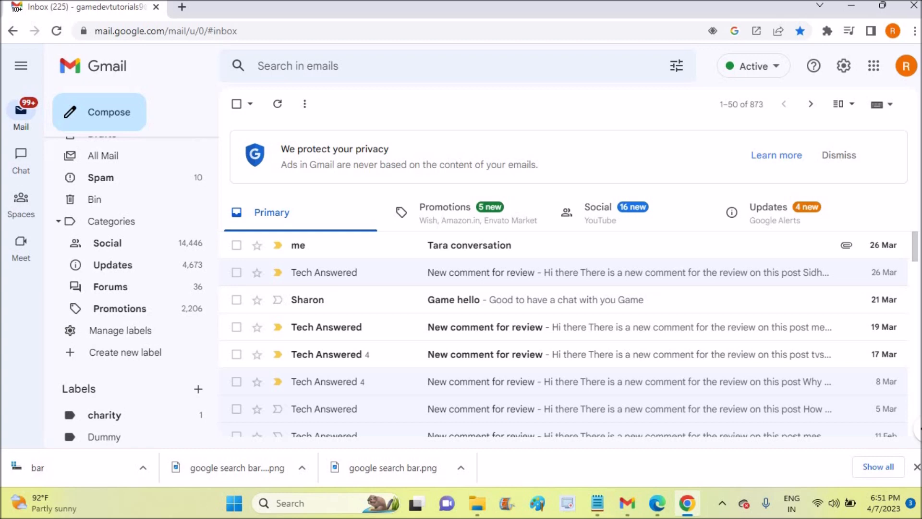
mouse_move(338, 361)
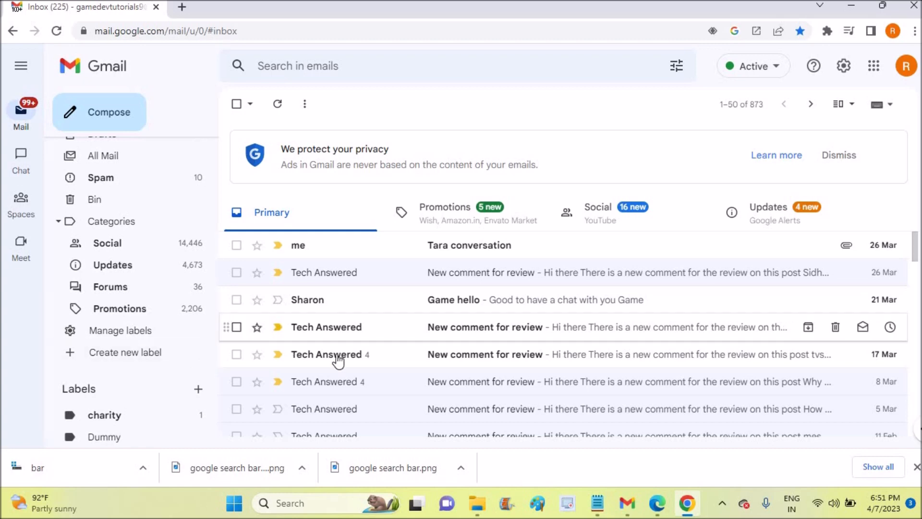
mouse_move(615, 354)
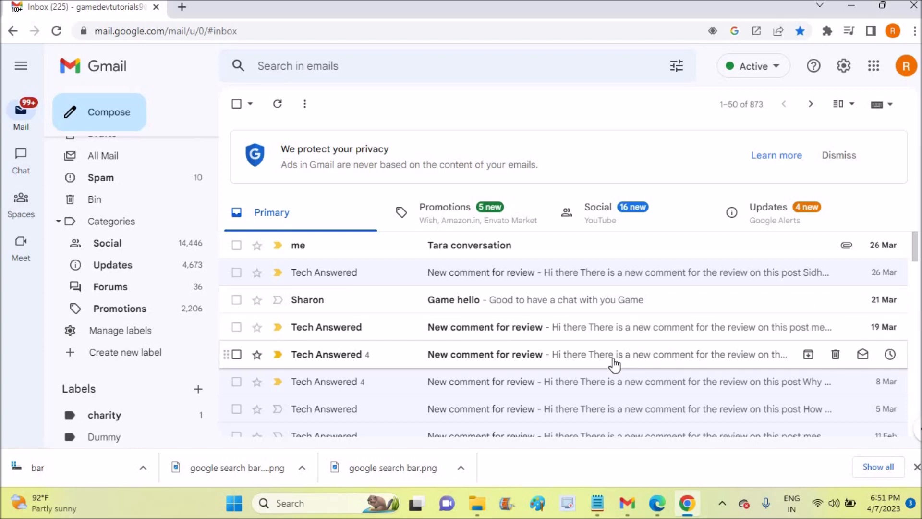